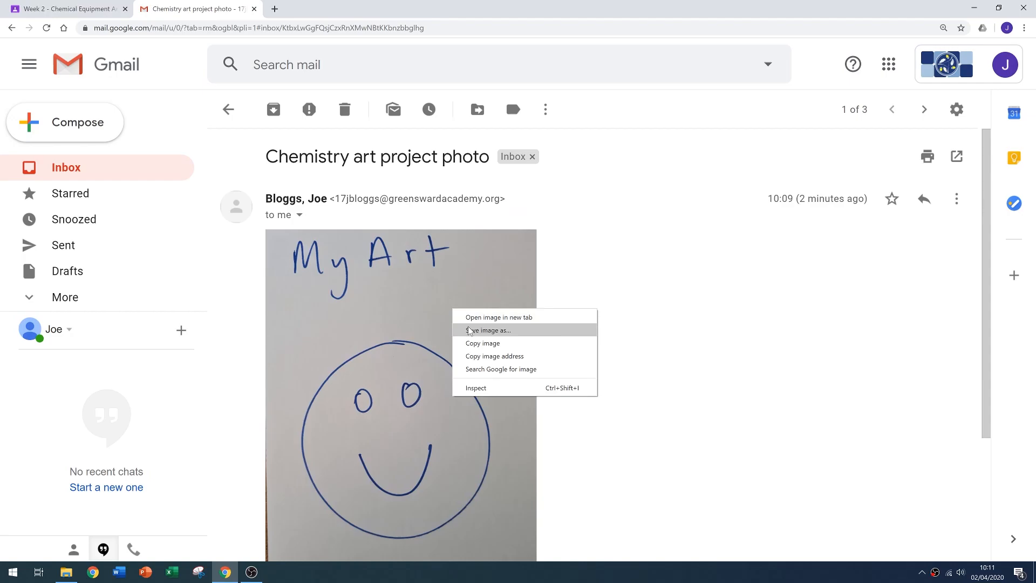
- Save the emailed chemistry art project photo from Gmail onto the computer
click(66, 9)
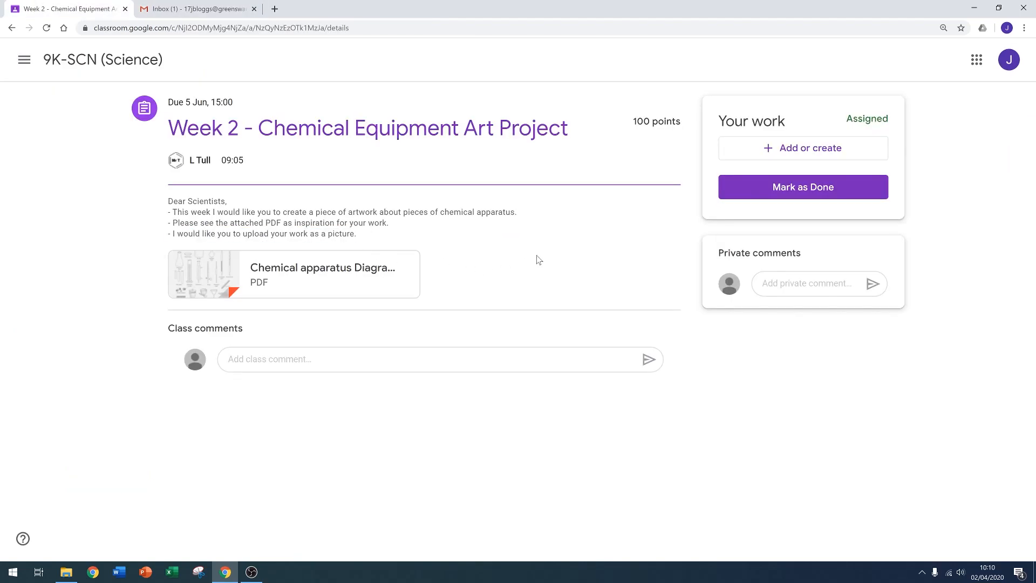
- Attach Good picture.jpg from the computer to the Week 2 Chemical Equipment Art Project
click(802, 147)
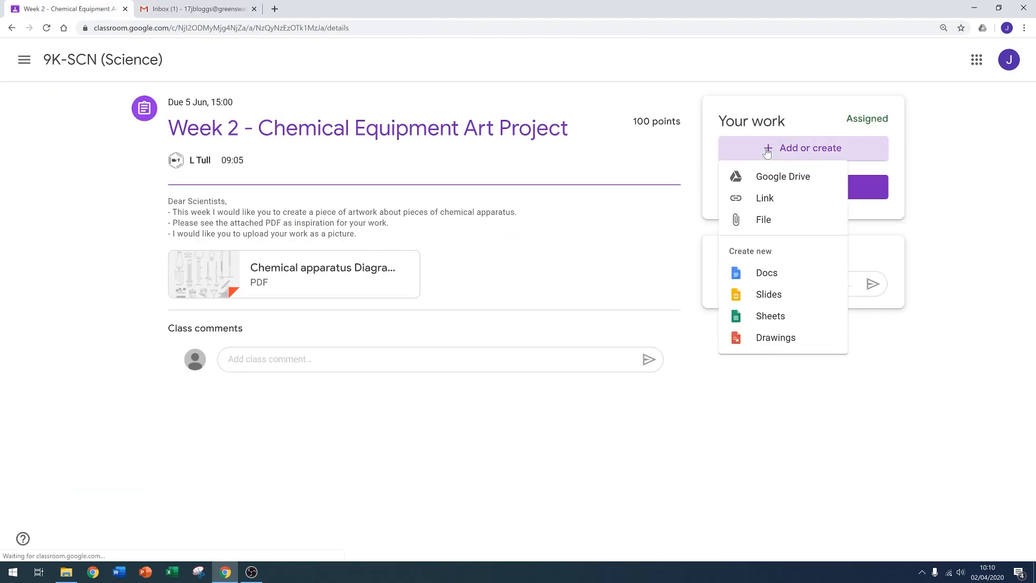
click(763, 219)
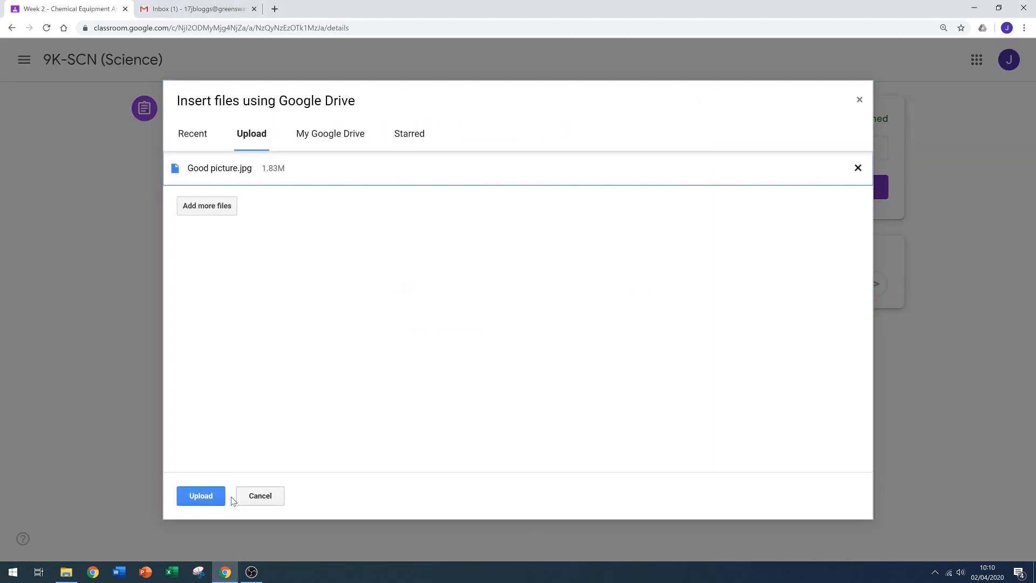
click(201, 496)
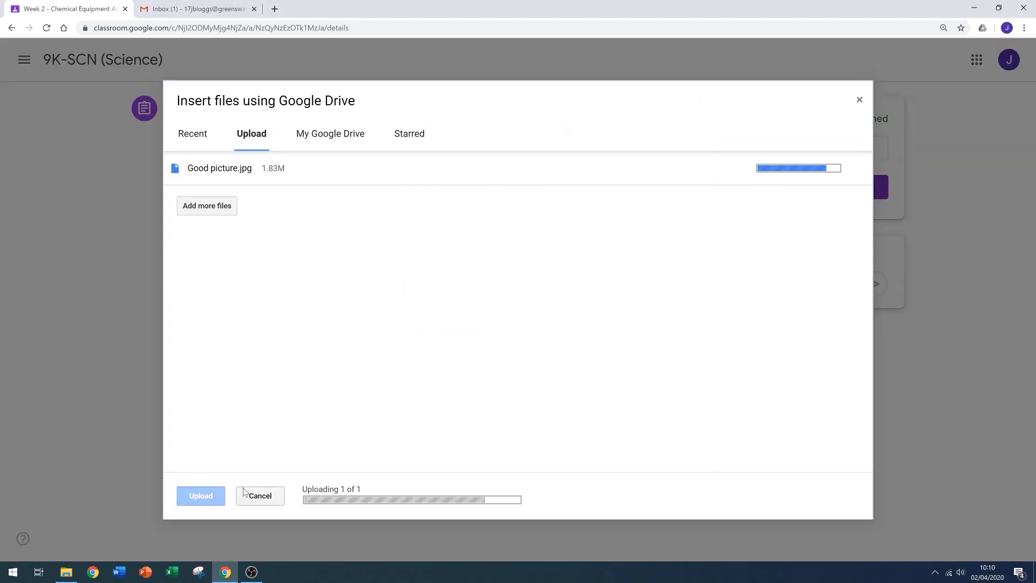
click(201, 495)
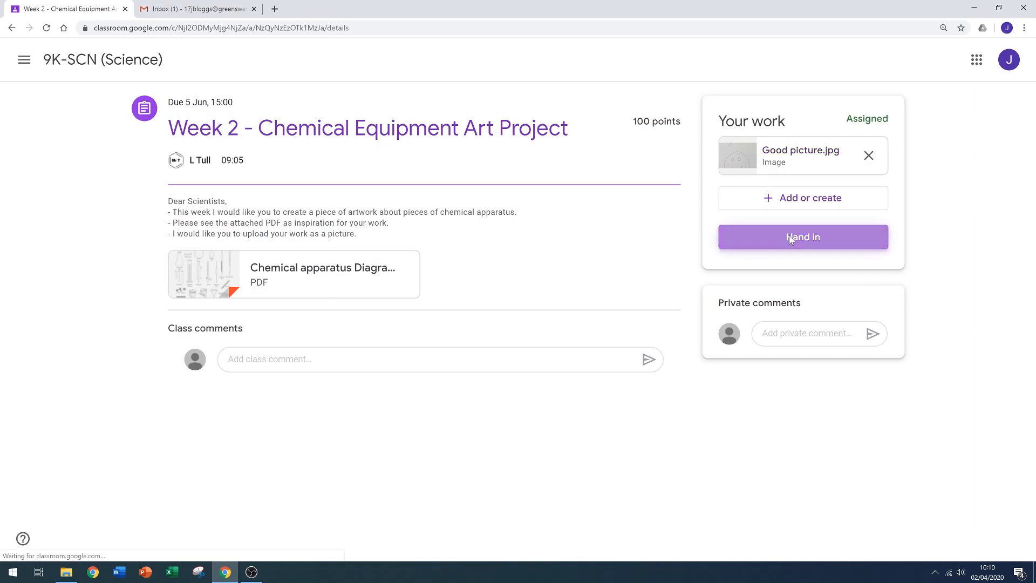
- Hand in the Week 2 assignment and confirm the submission
click(803, 237)
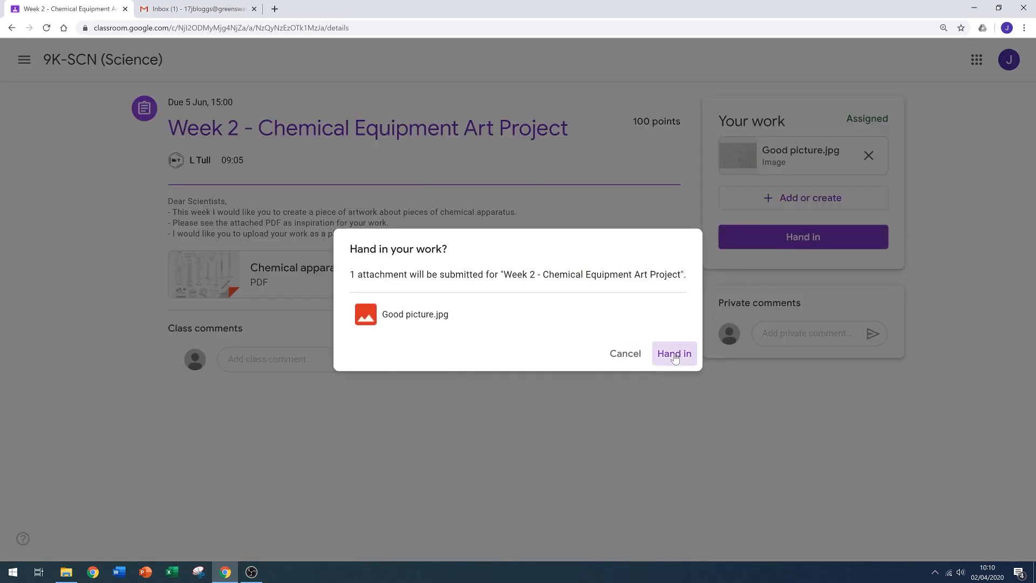
click(674, 355)
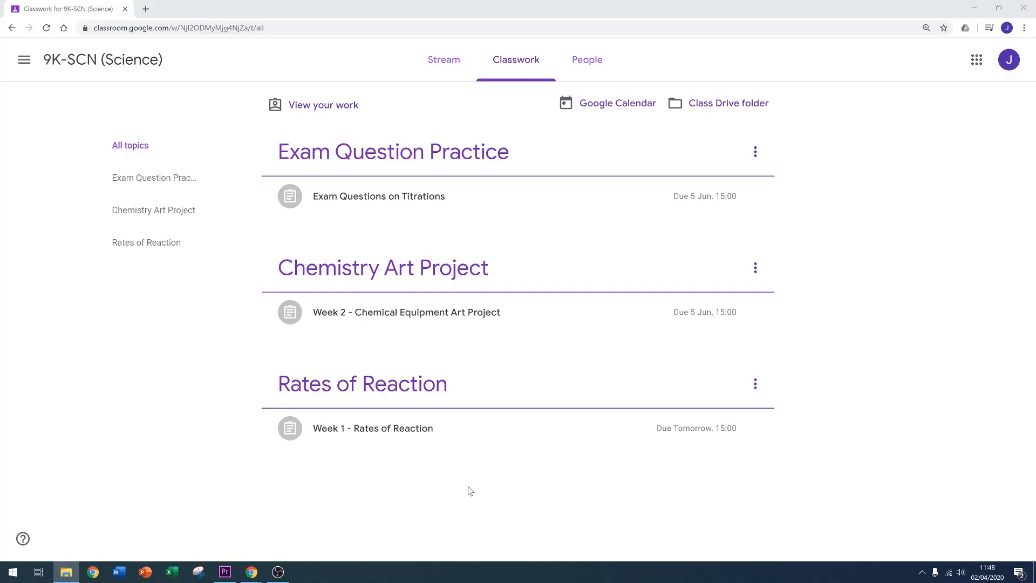
- Reopen the Week 2 assignment marked 90/100 and create a new Google Doc as extra work
click(406, 312)
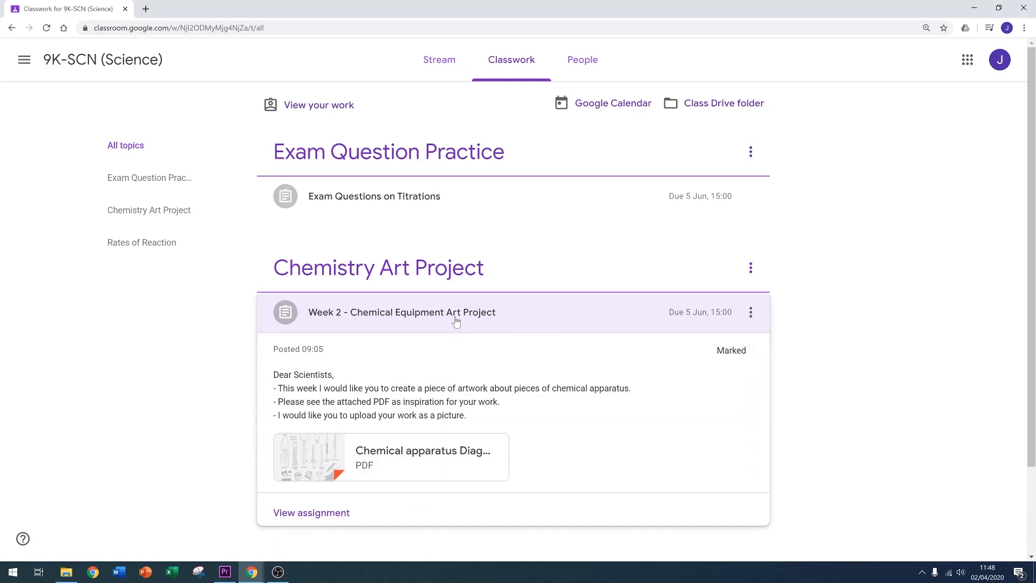
click(402, 312)
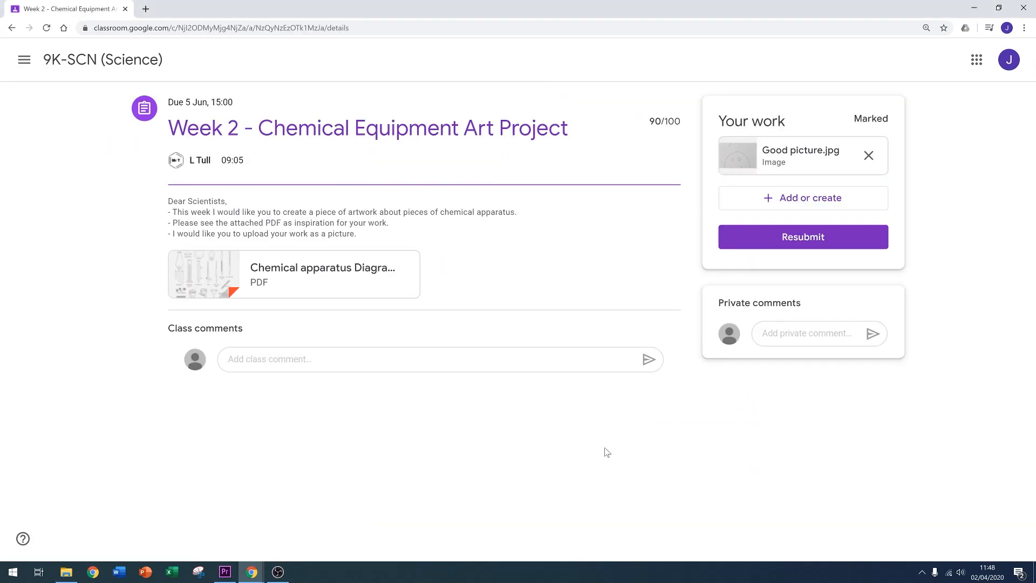
click(803, 197)
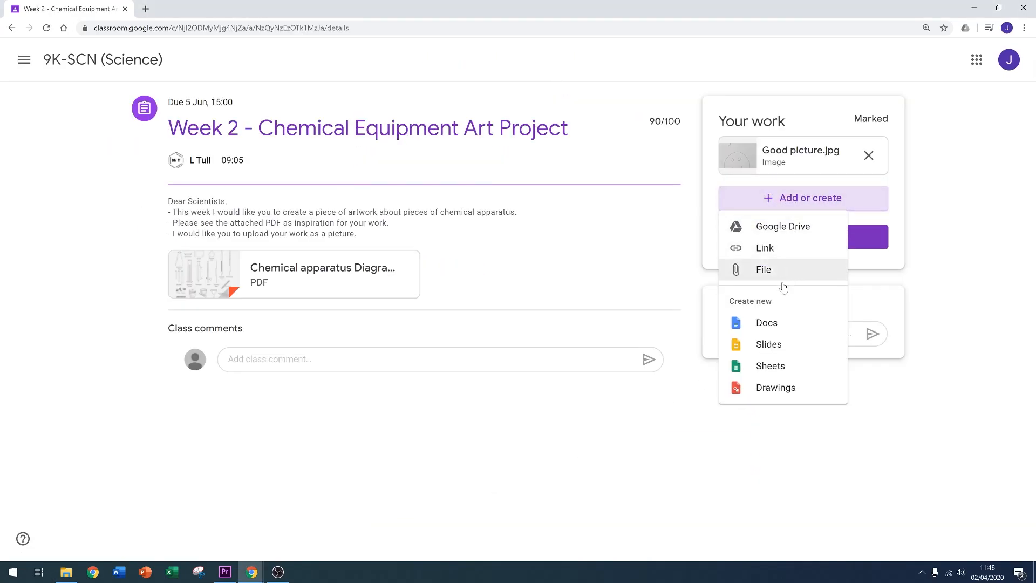
click(767, 323)
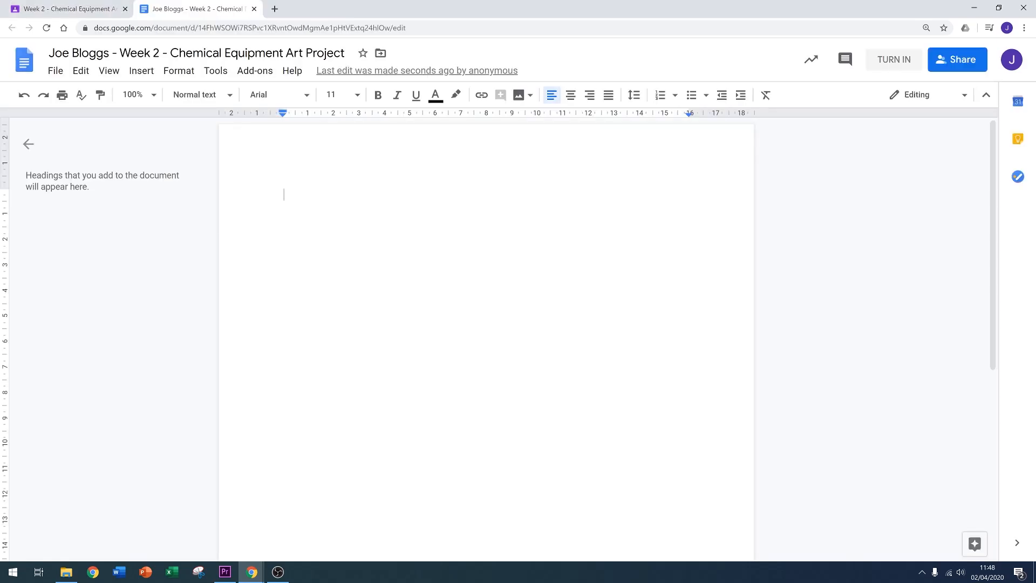
- Title the doc 'A history of chemical apparatus in diagrams' and go to the Insert menu for the photo
text(A history of)
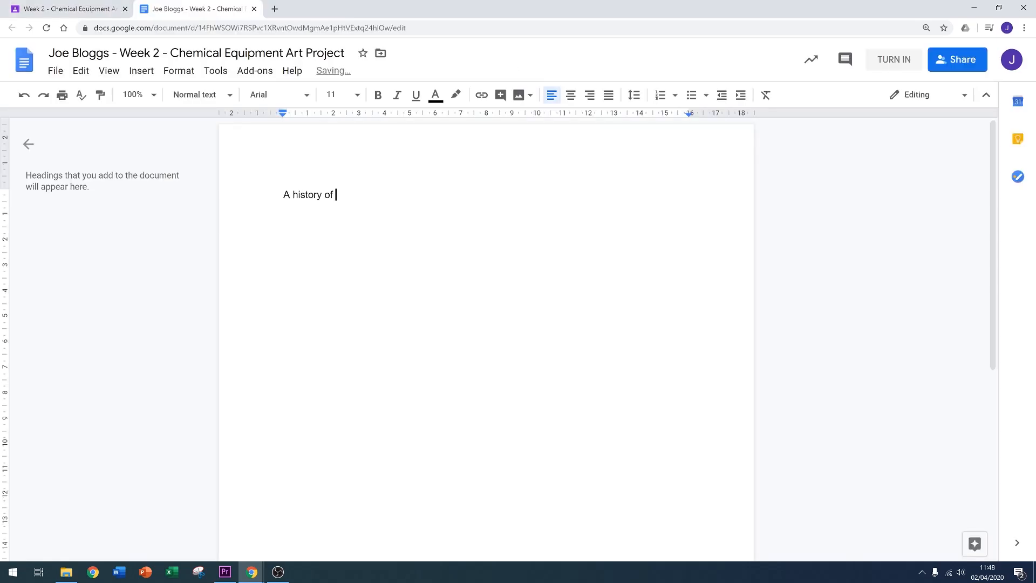
text(chemical apparatus in diag)
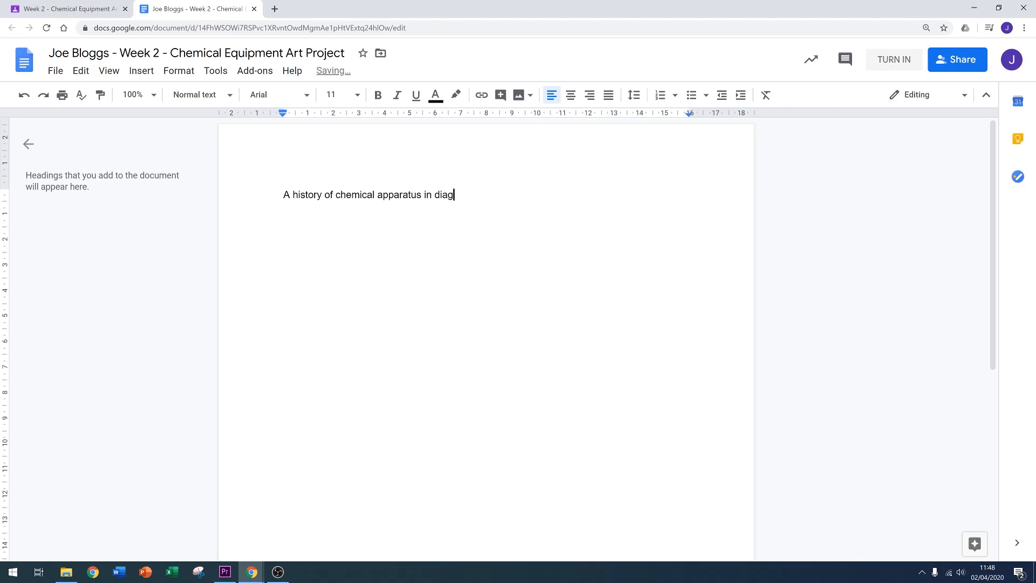
text(rams)
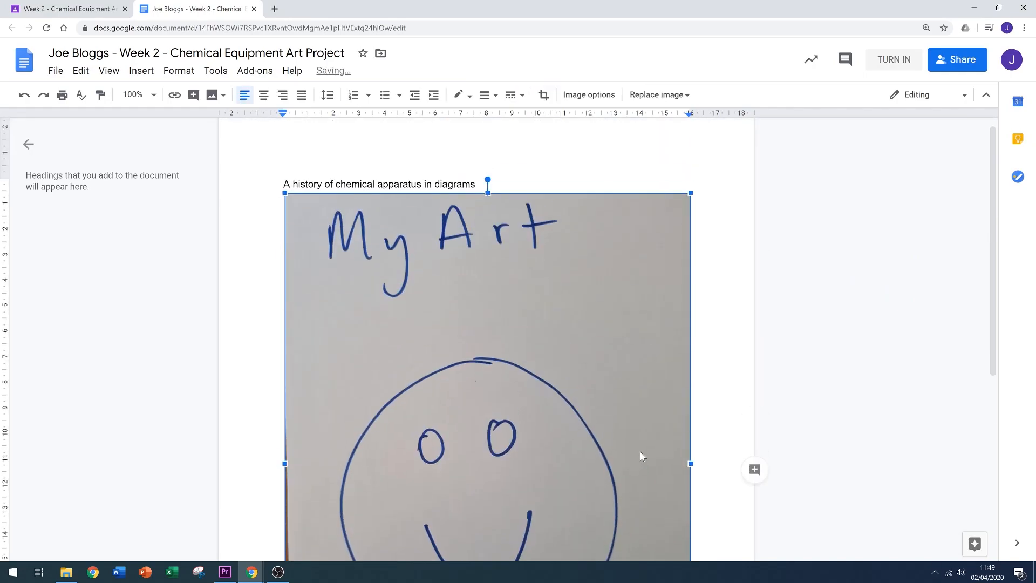
scroll(down, 3)
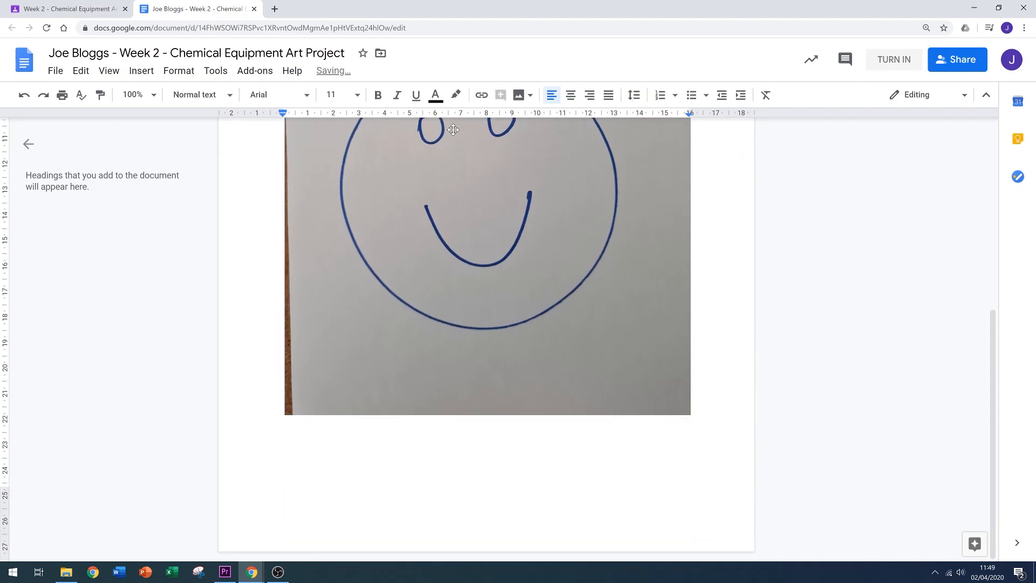
click(140, 72)
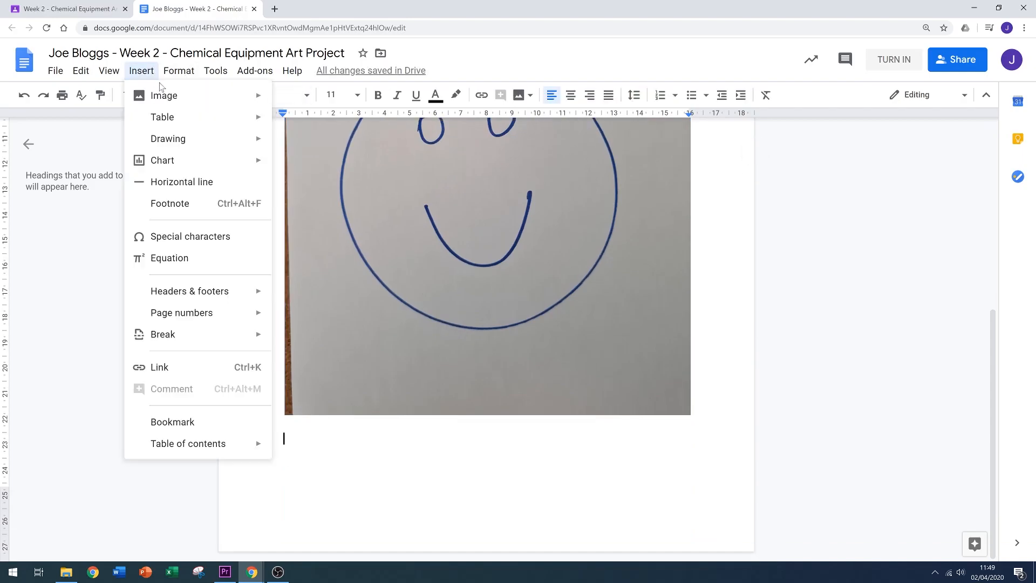
mouse_move(164, 95)
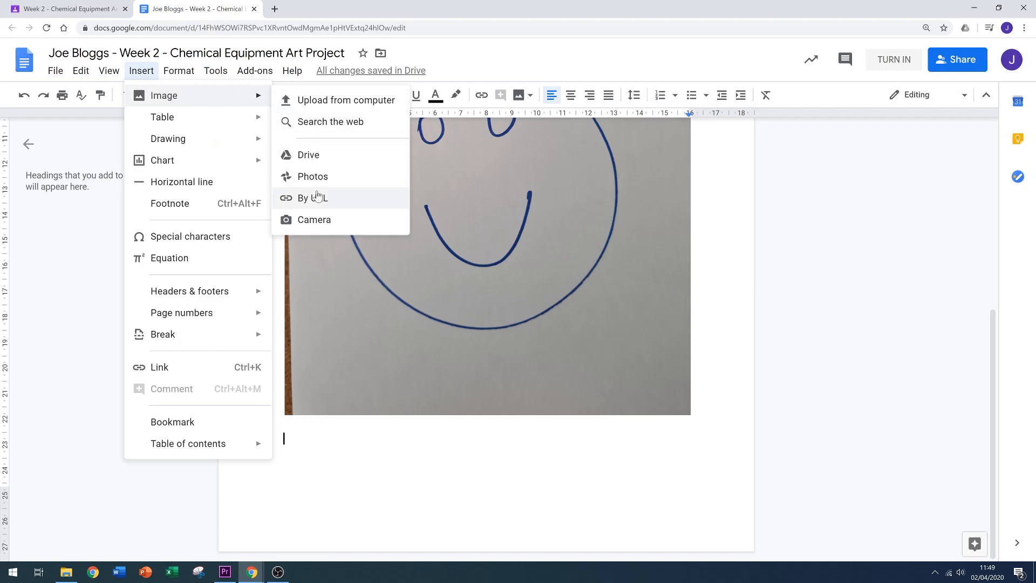
mouse_move(168, 138)
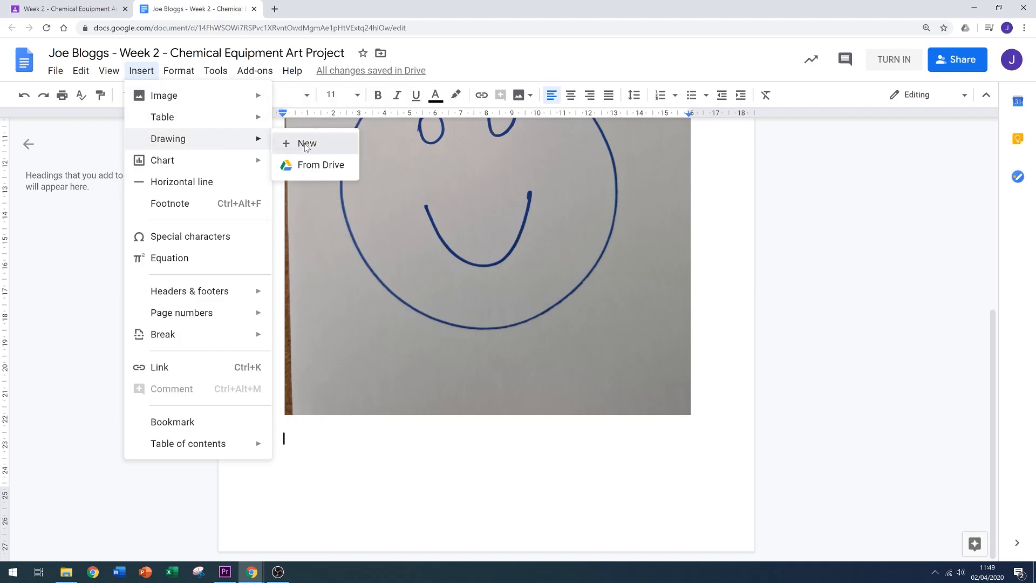
- Create a drawing with a line labelled Eyes on the photo and save it into the document
click(306, 143)
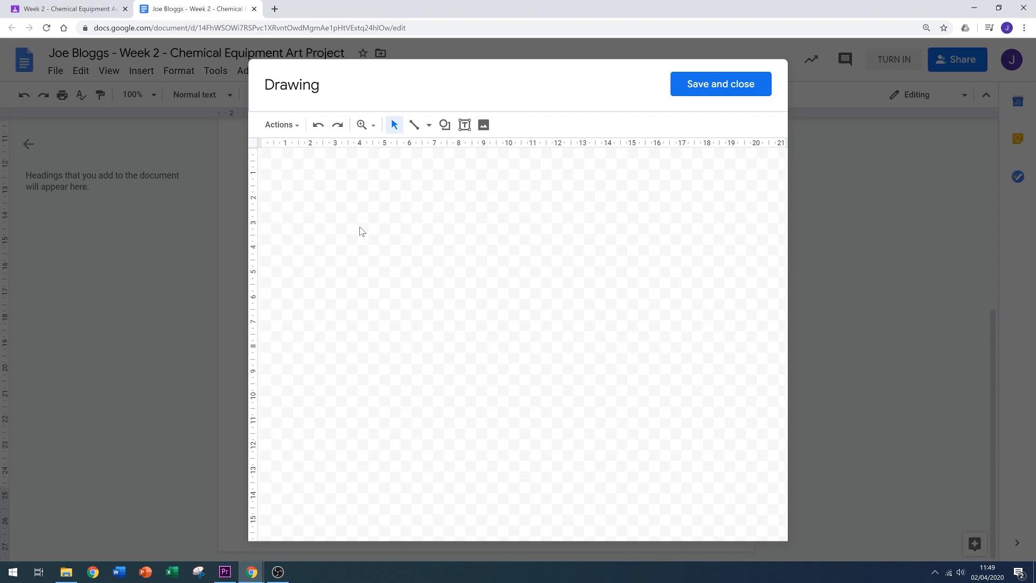
mouse_move(416, 235)
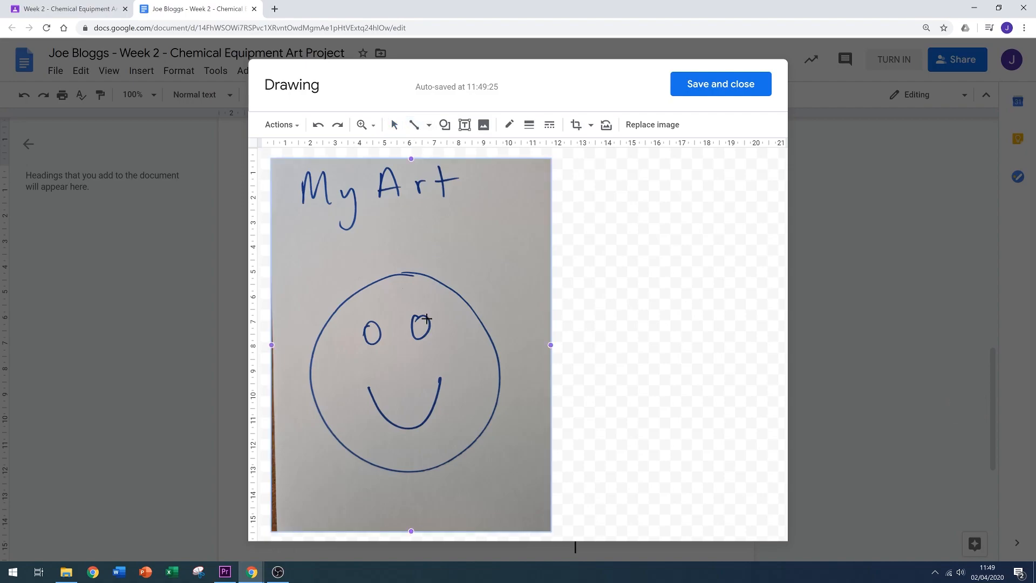
drag(429, 318, 587, 252)
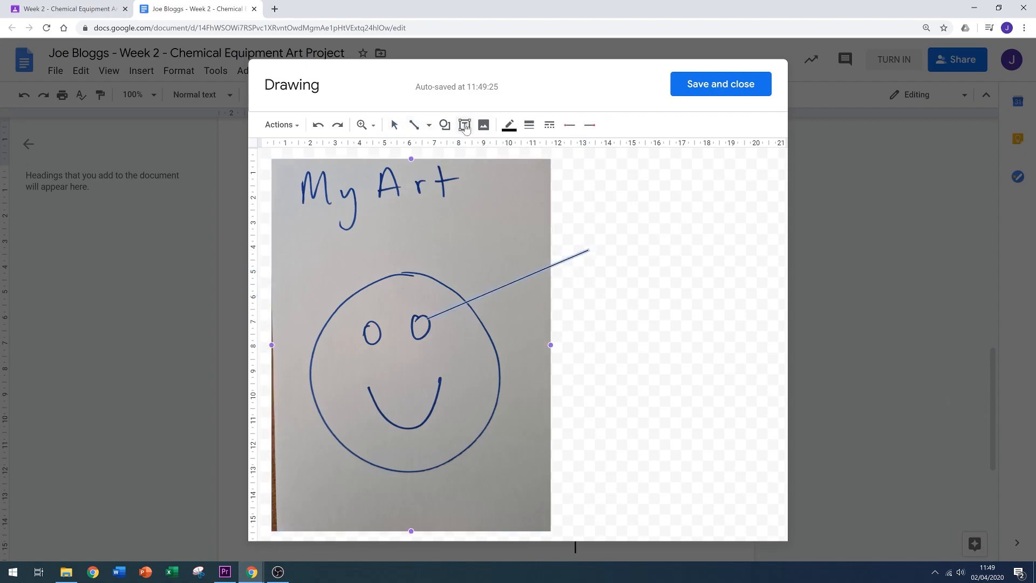
text(Eye)
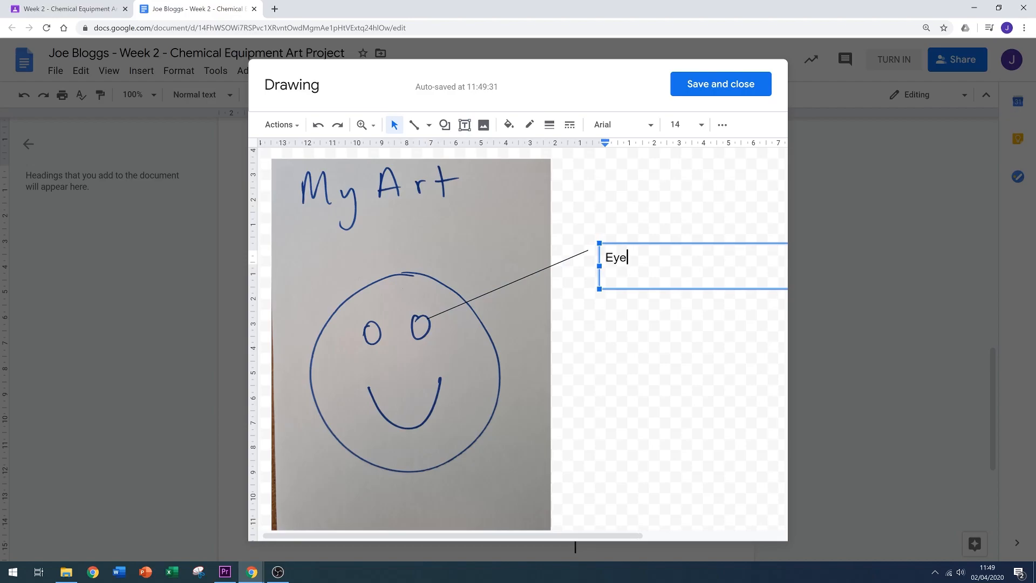
text(s)
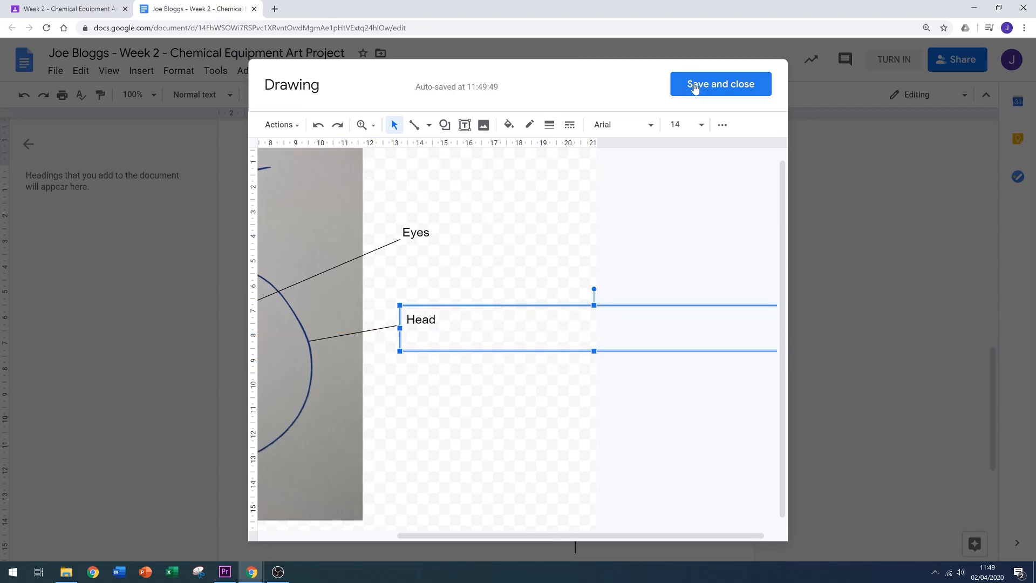
click(720, 84)
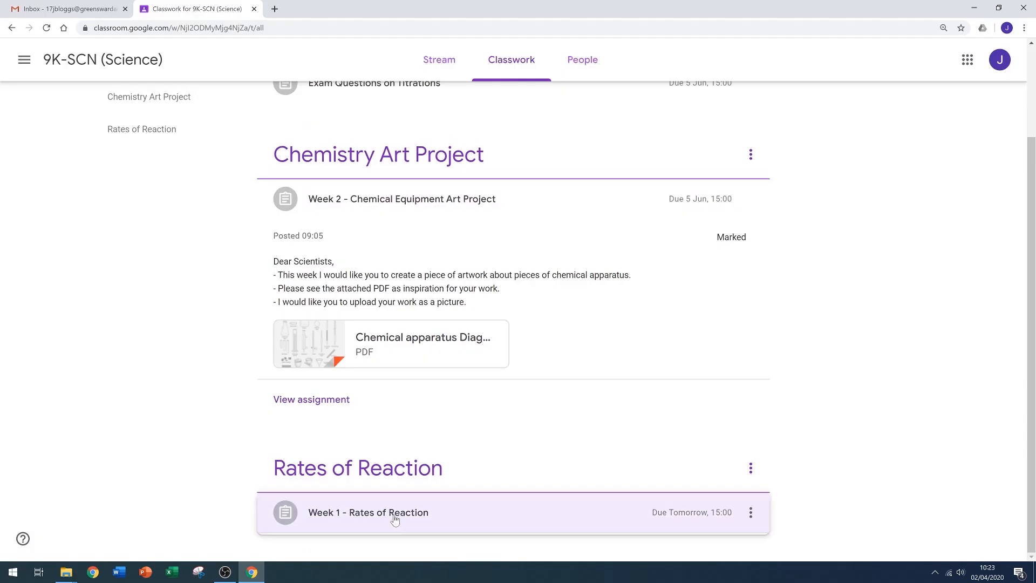
- Open Week 1 - Rates of Reaction, read the private reply, and open the submitted answer template
click(368, 511)
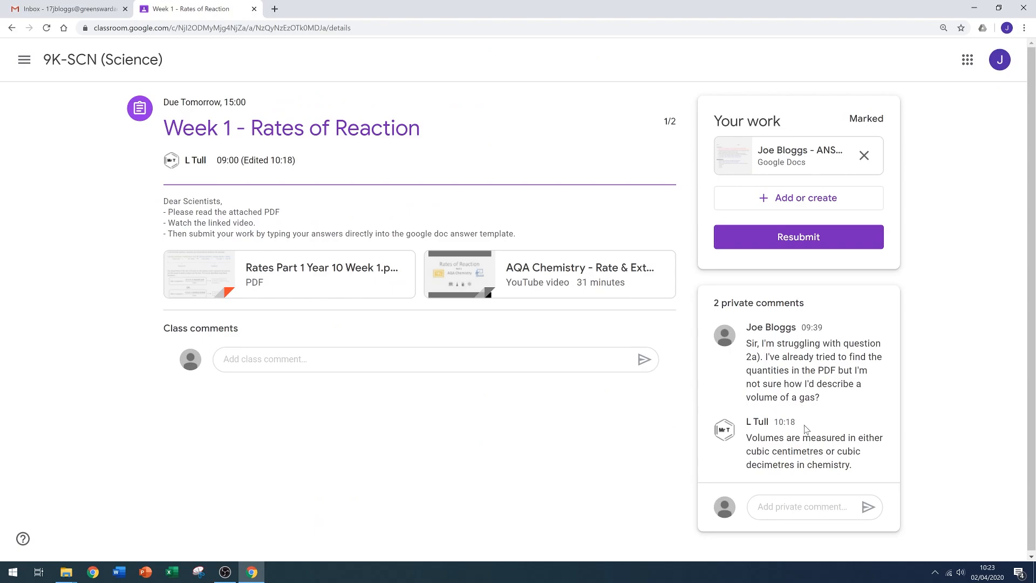
mouse_move(864, 475)
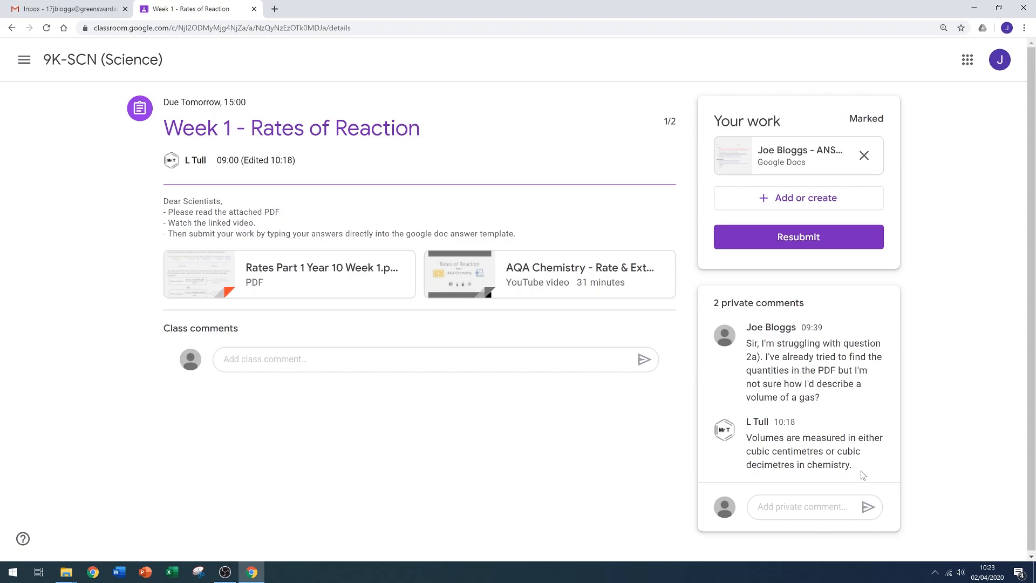
mouse_move(883, 131)
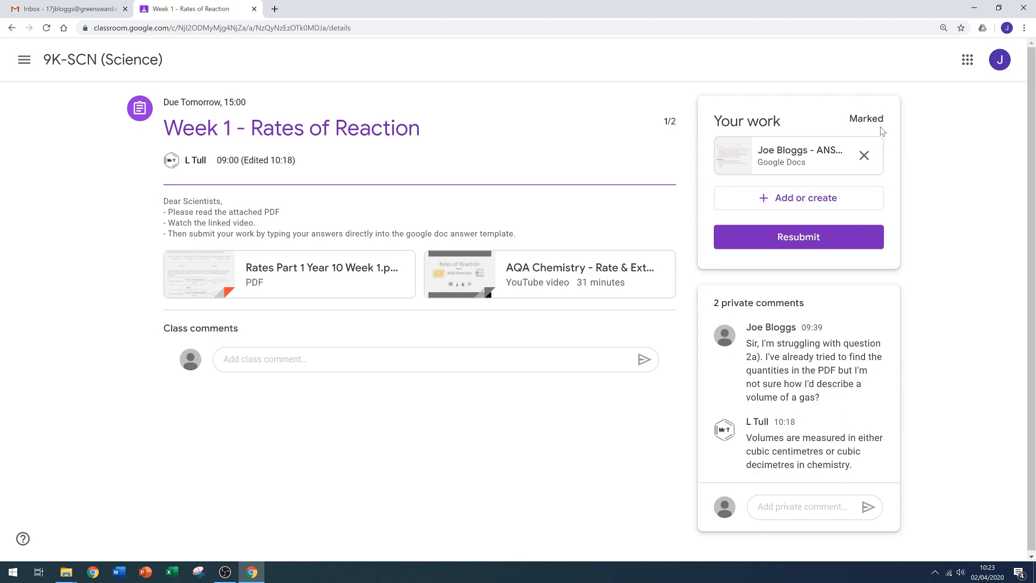
click(787, 156)
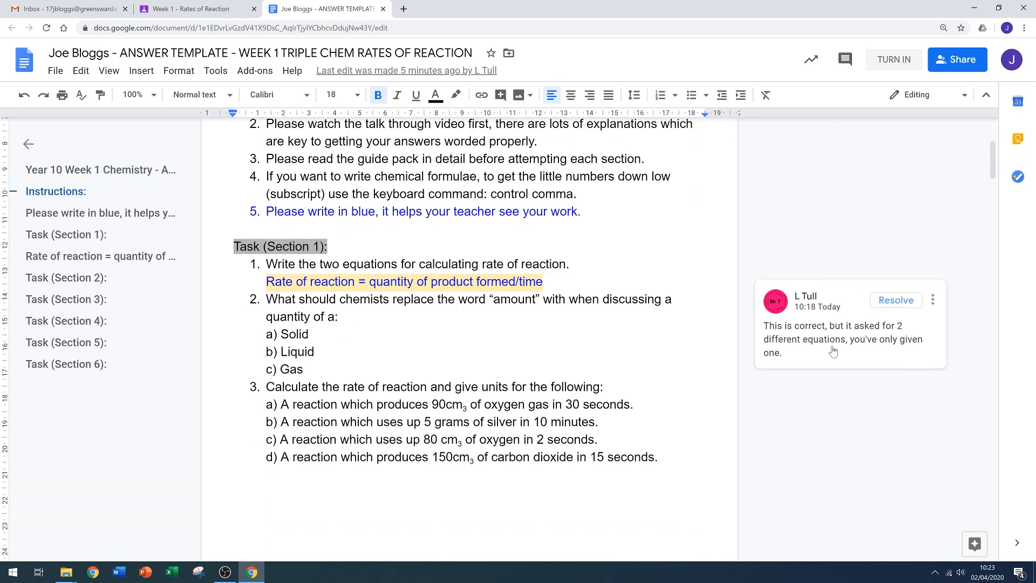
- Add 'Rate of reaction = quantity of reactant used/time' under question 1 and turn the doc in
text(Rate of reaction = quantity of reactant used/time)
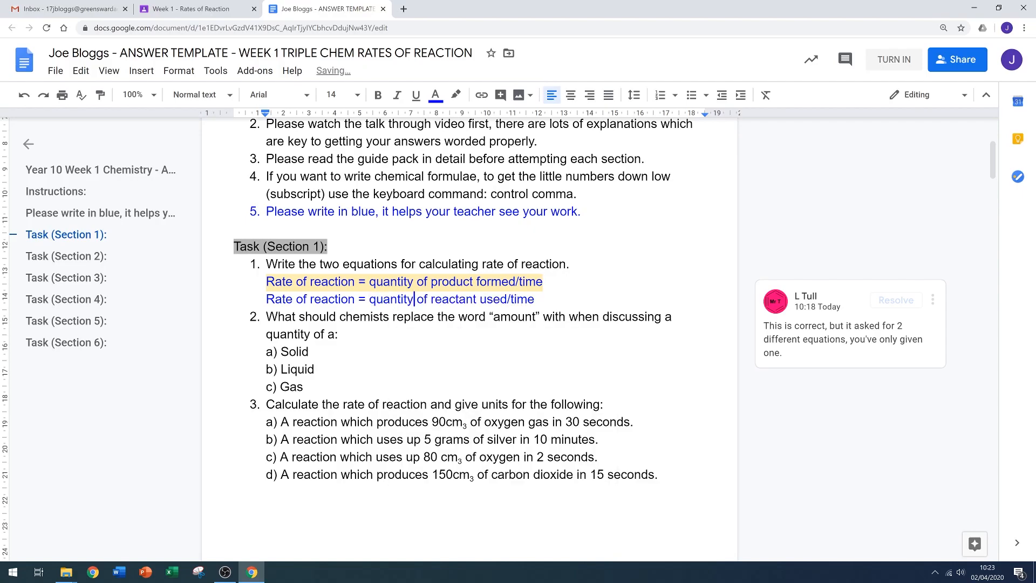
click(435, 95)
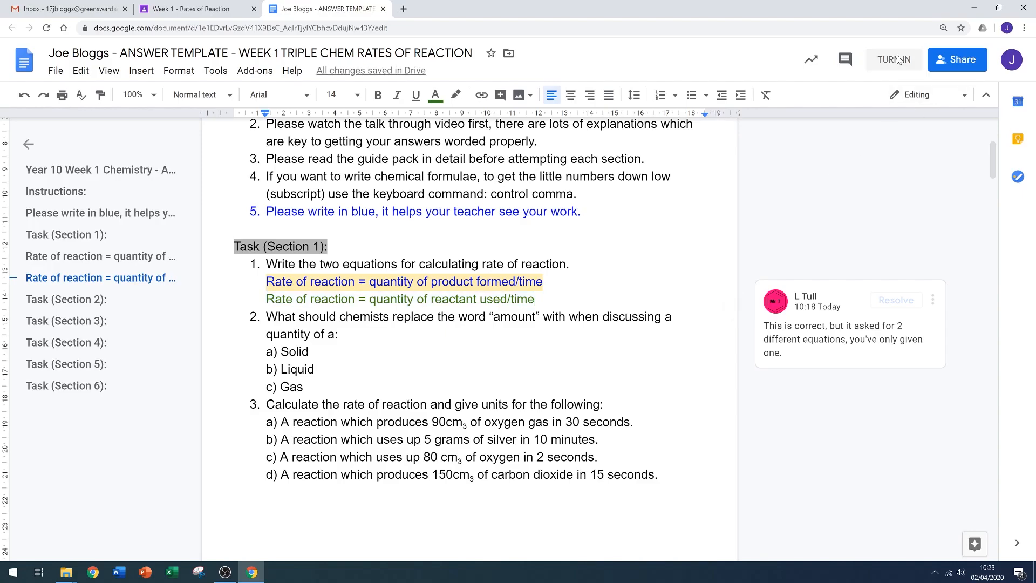
click(455, 9)
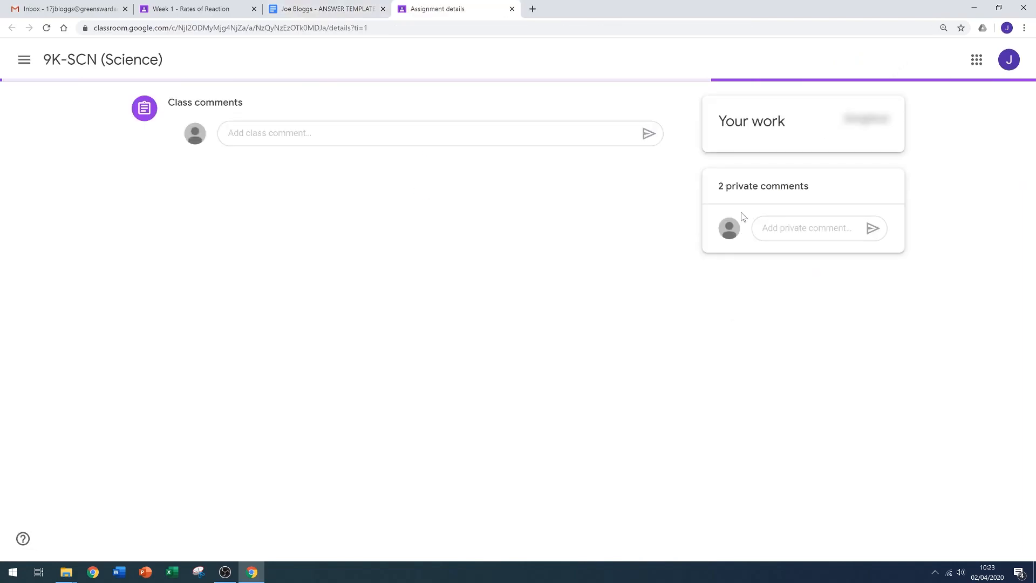
- Resubmit the revised Week 1 answer template and confirm the hand-in
click(797, 236)
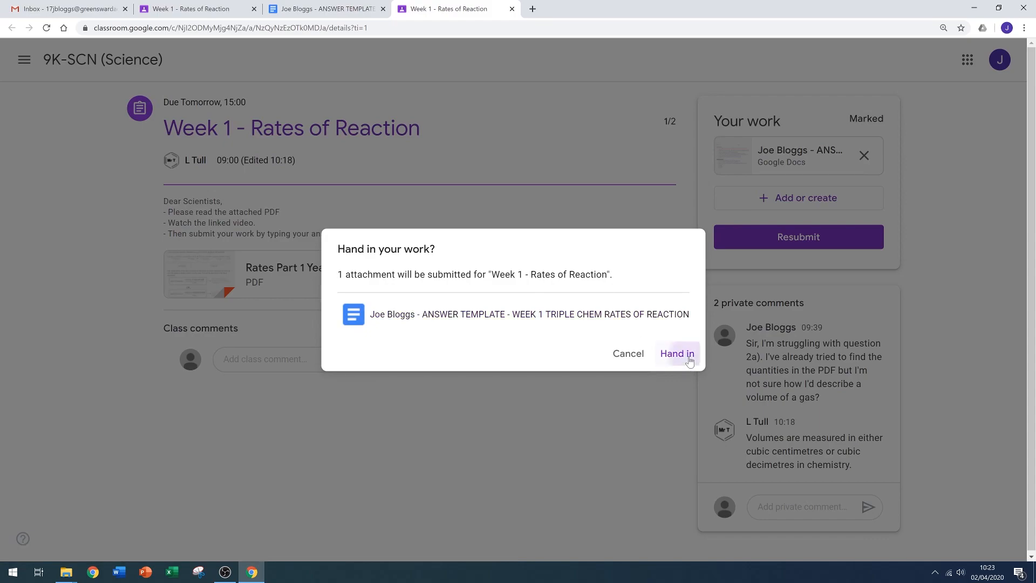
click(676, 353)
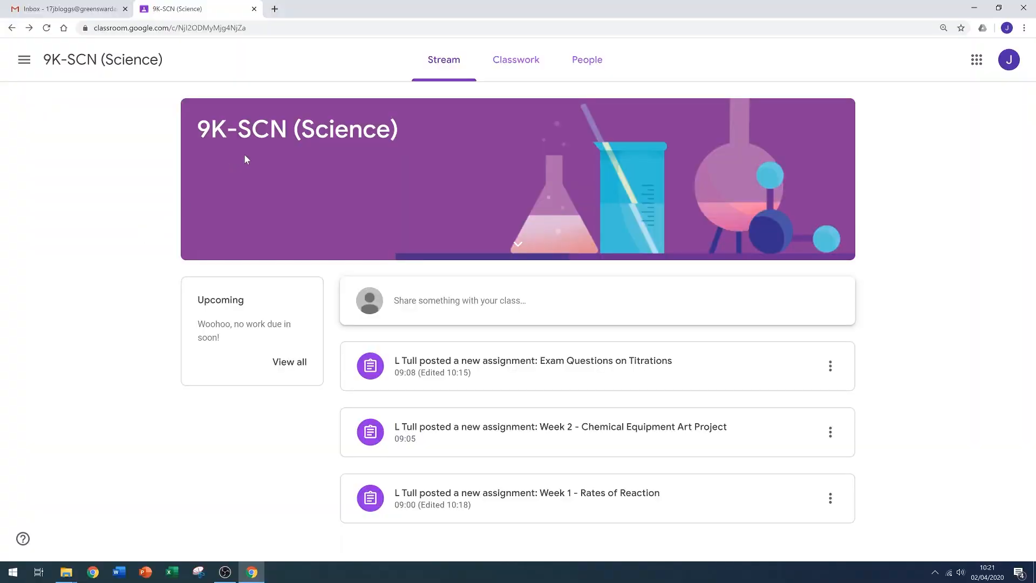
- Open Exam Questions on Titrations from the Stream, note the 3/5 mark, and open the answers doc
click(516, 59)
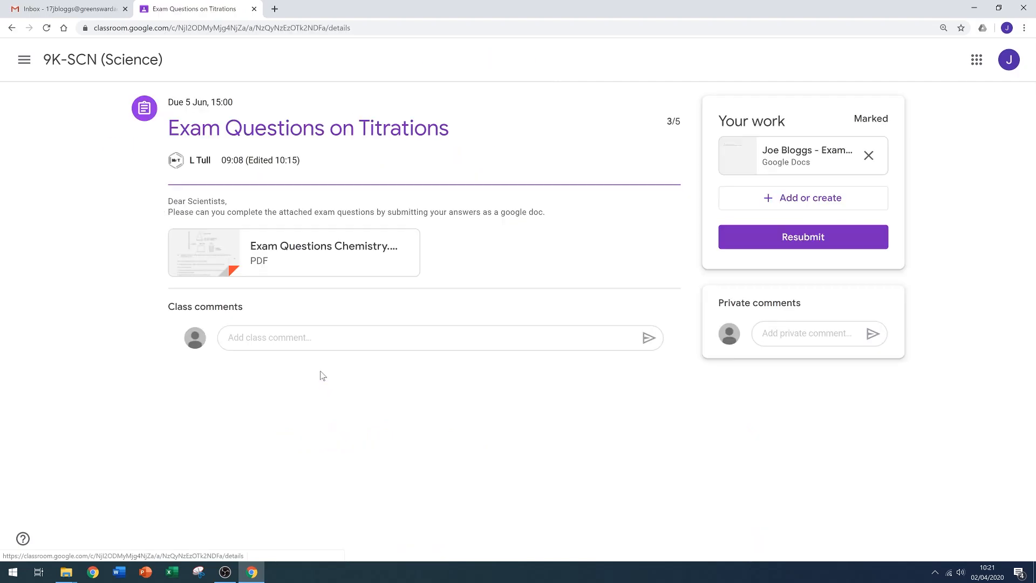
mouse_move(852, 116)
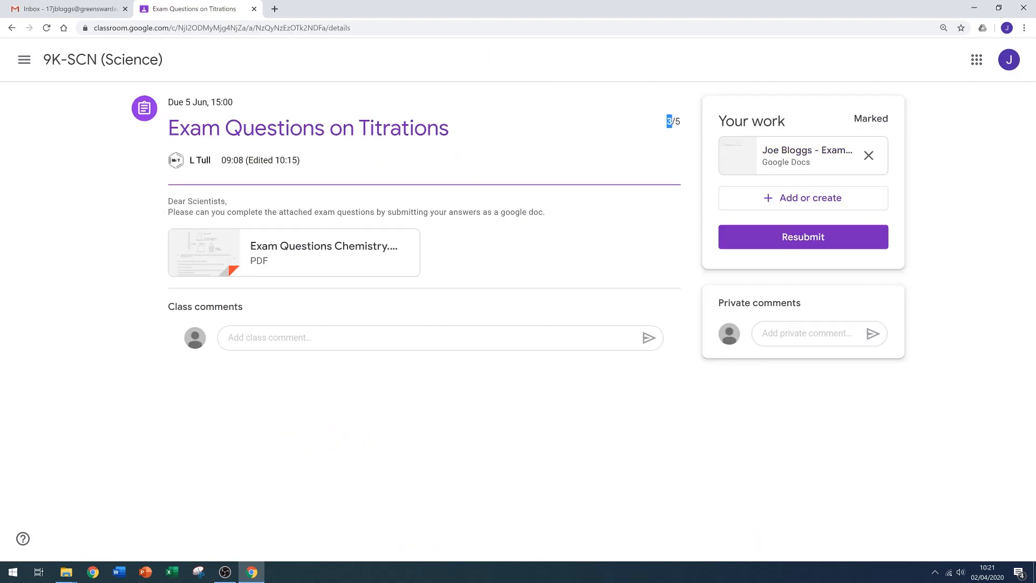
click(806, 155)
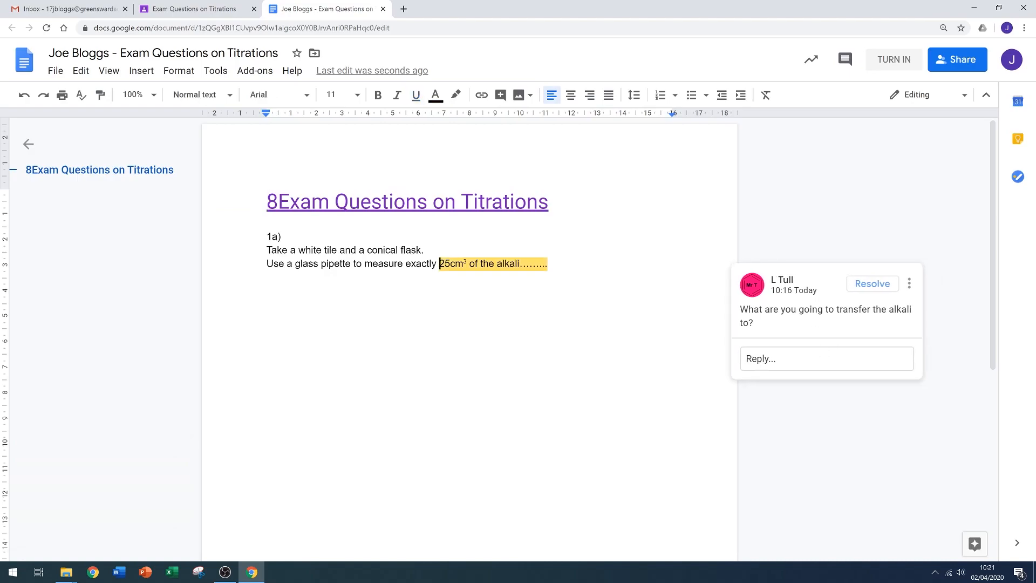
text(a conical flask)
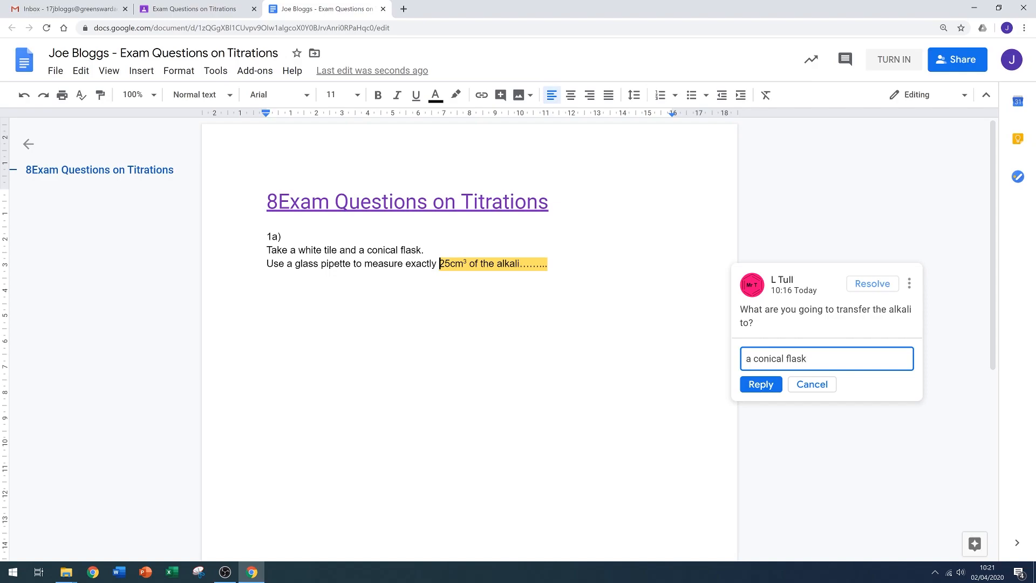
click(760, 384)
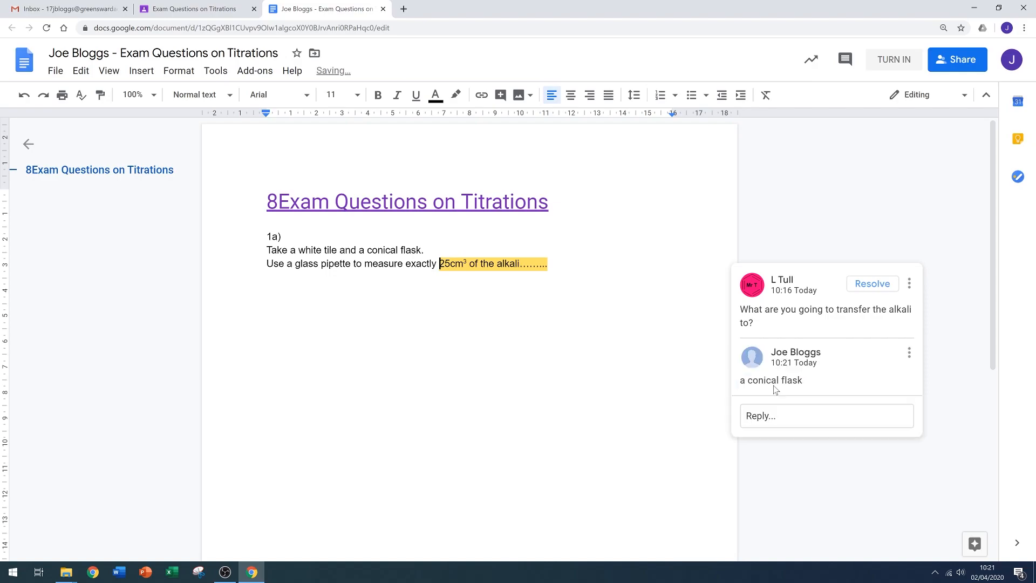
click(192, 9)
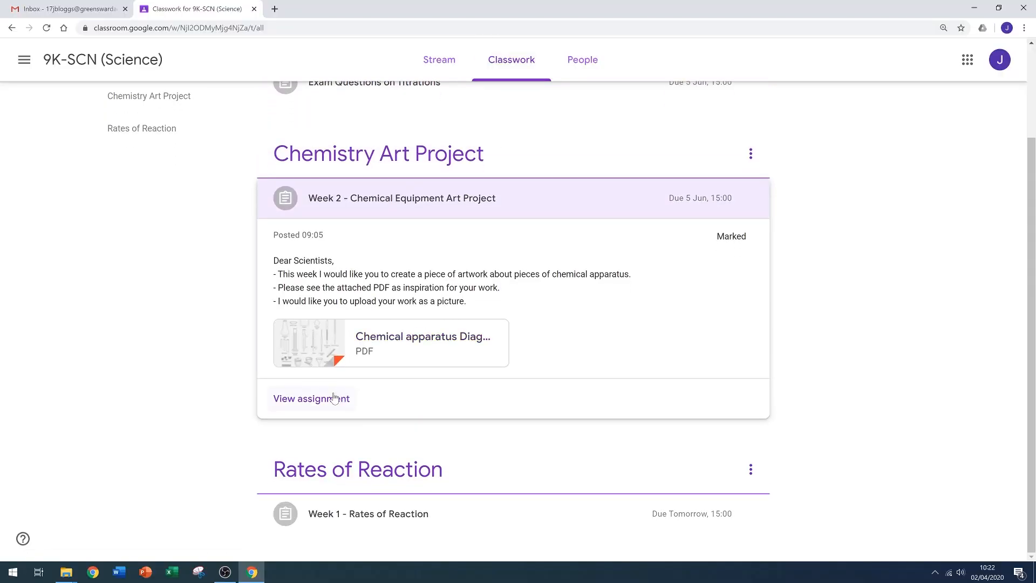
- View the marked Week 2 art project (90/100) and preview the uploaded Good picture.jpg
click(311, 398)
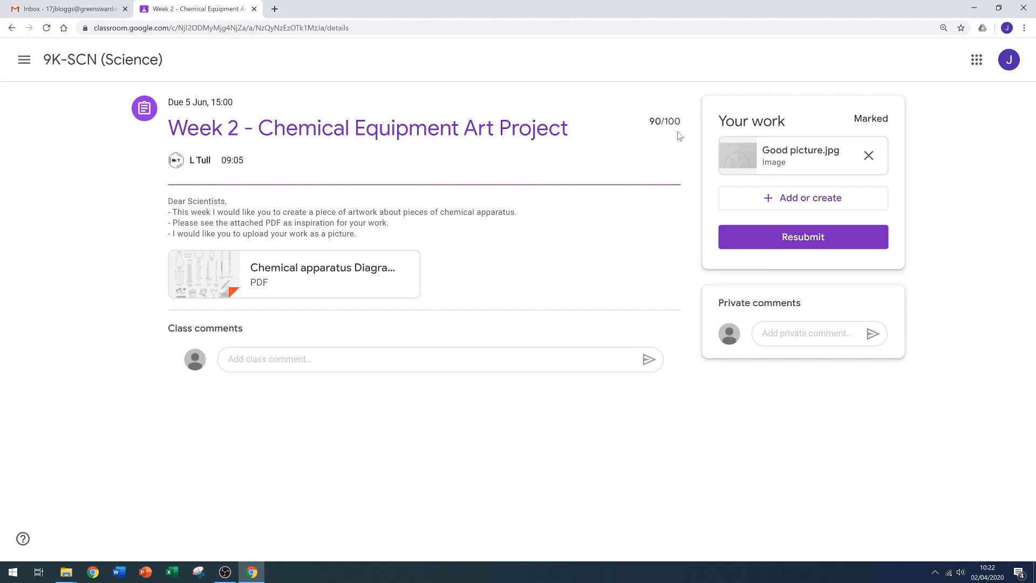
mouse_move(800, 150)
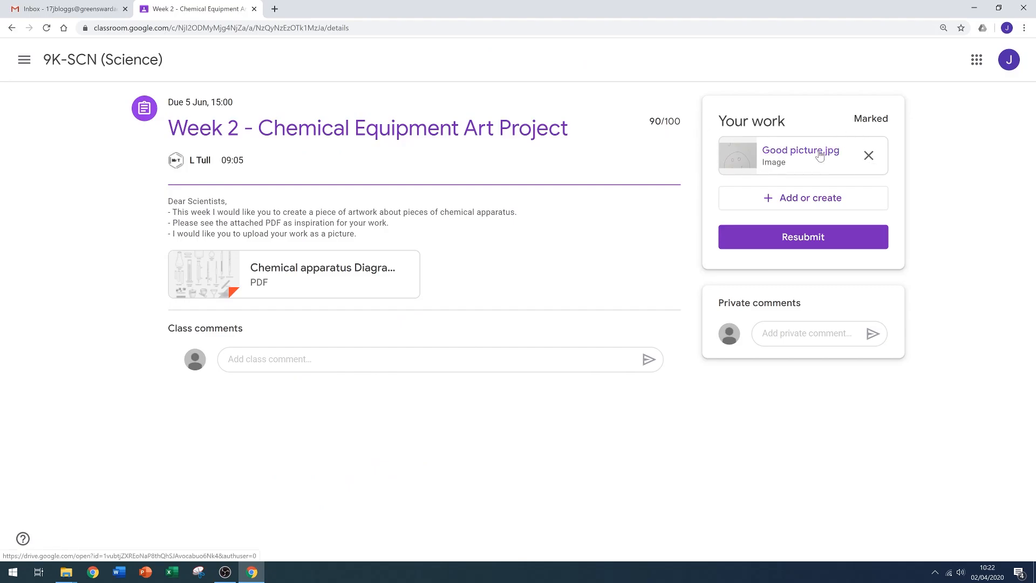
click(800, 150)
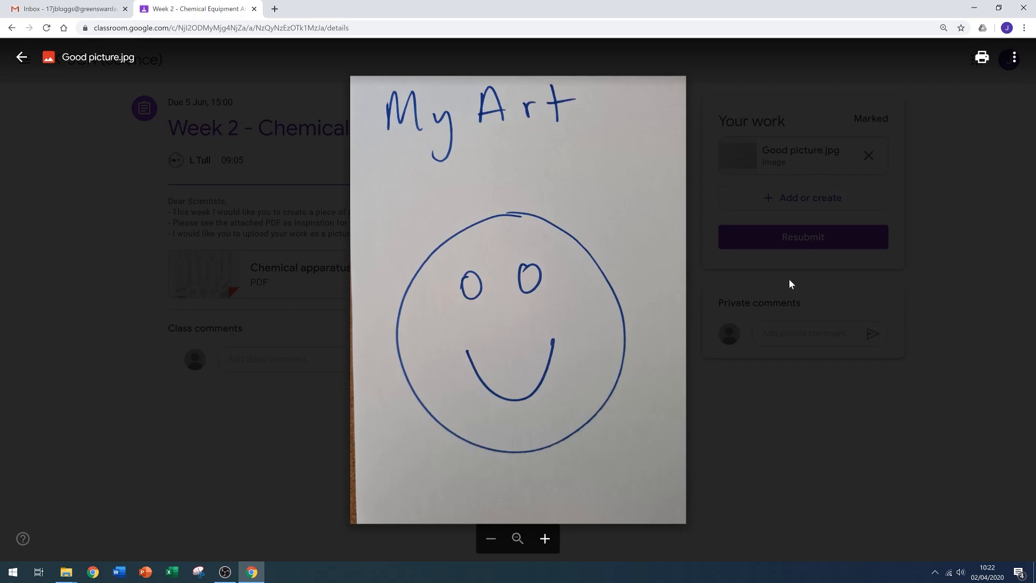
click(22, 58)
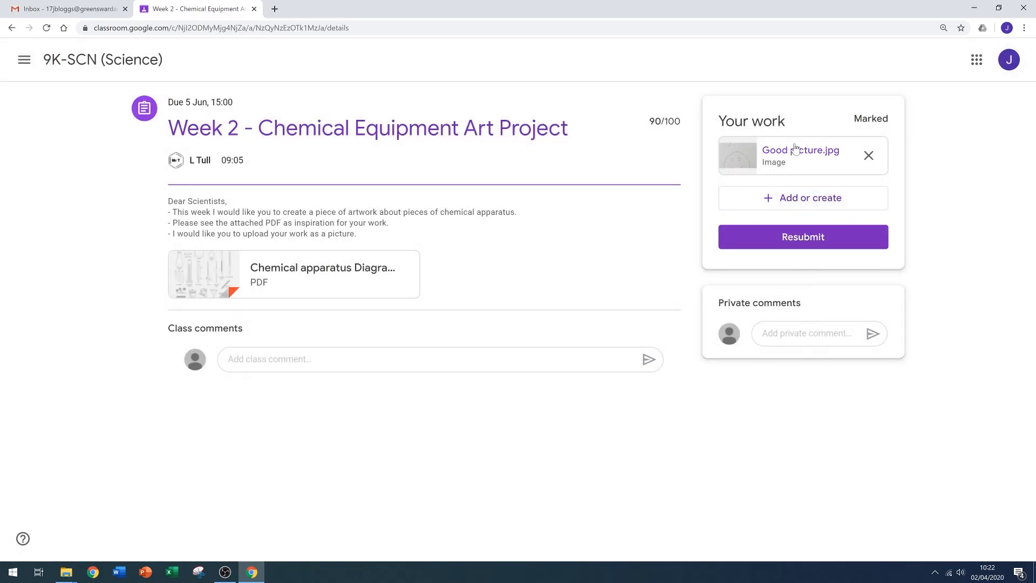
click(800, 150)
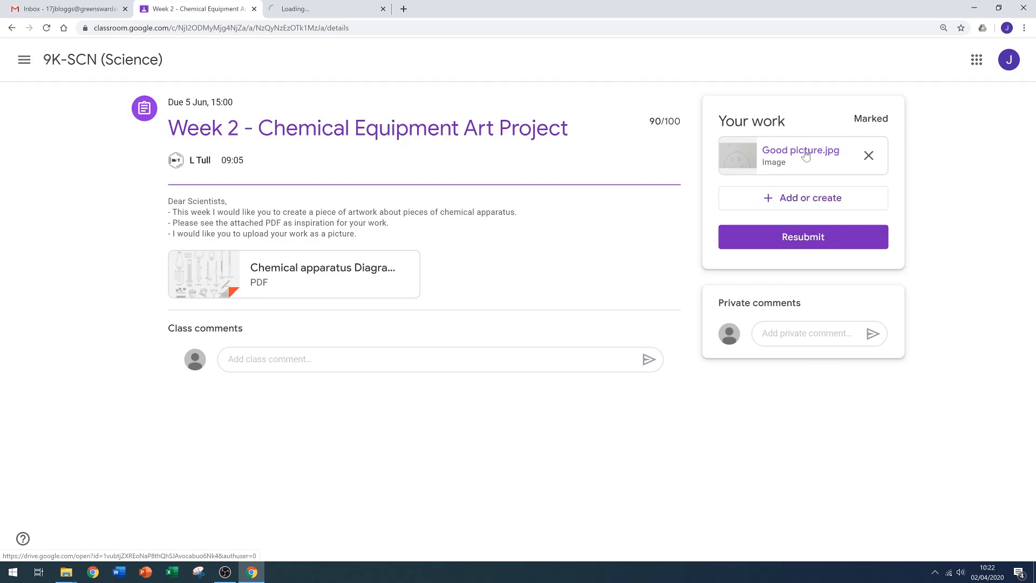
click(800, 150)
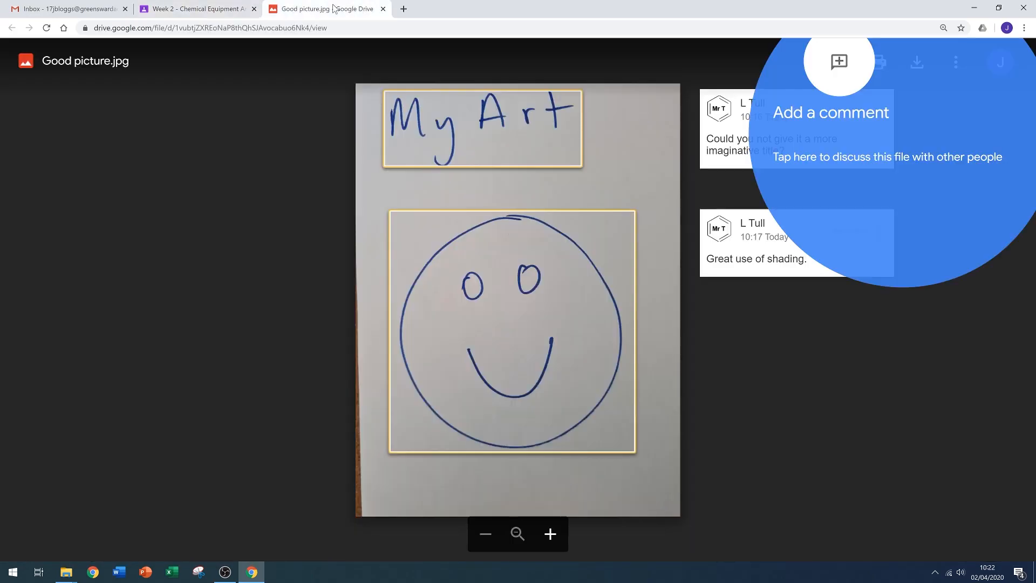